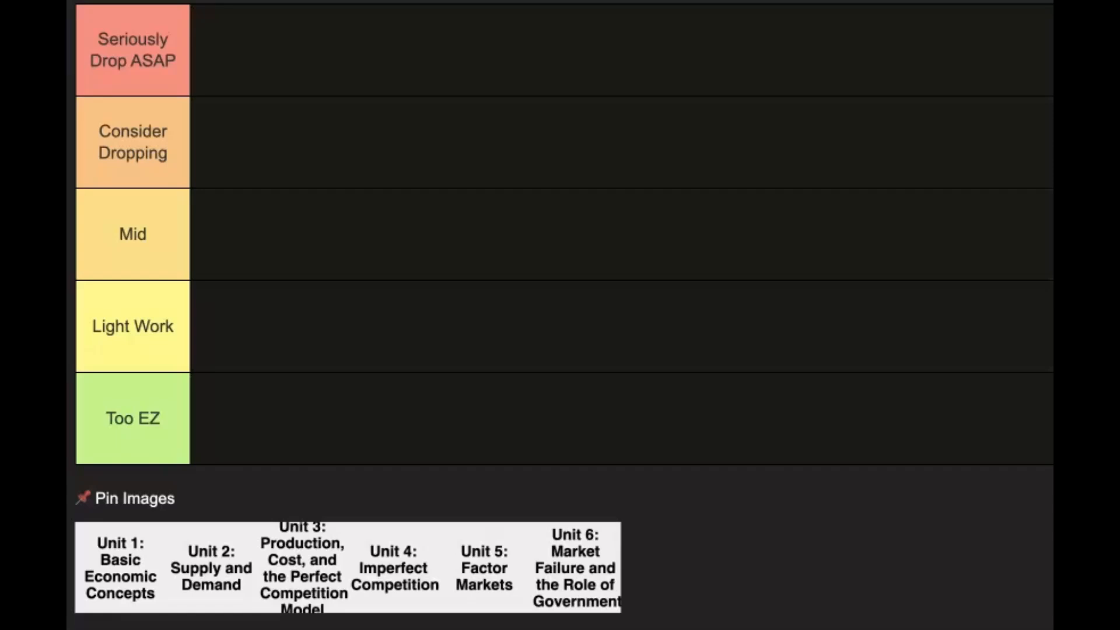
# Place the Unit 1: Basic Economic Concepts card into the green Too EZ tier
pyautogui.click(567, 427)
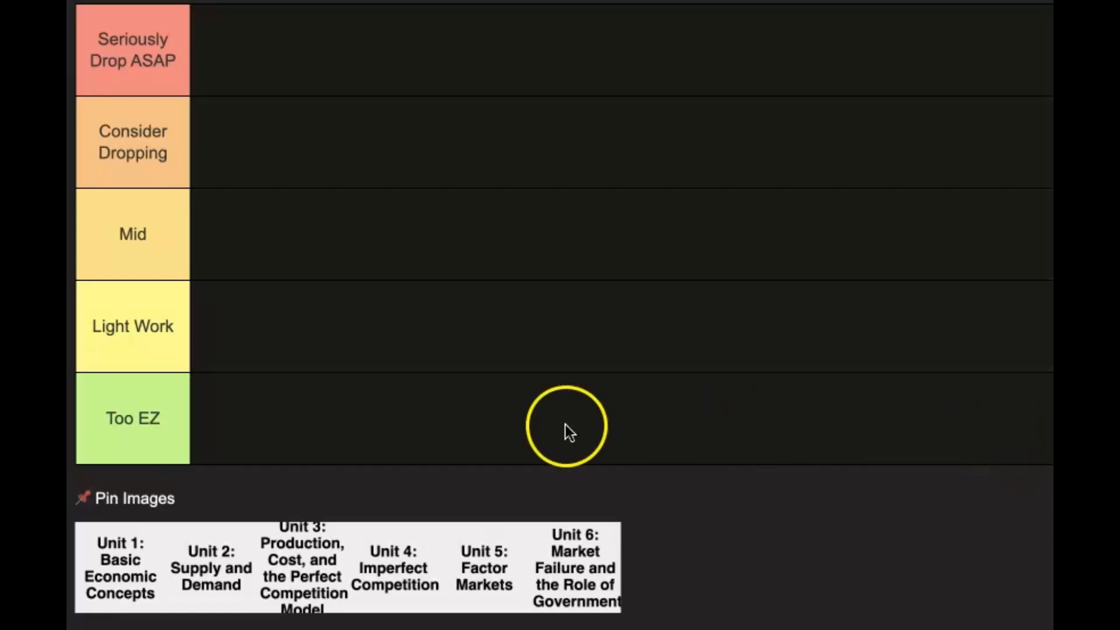
pyautogui.moveTo(119, 566); pyautogui.dragTo(236, 417)
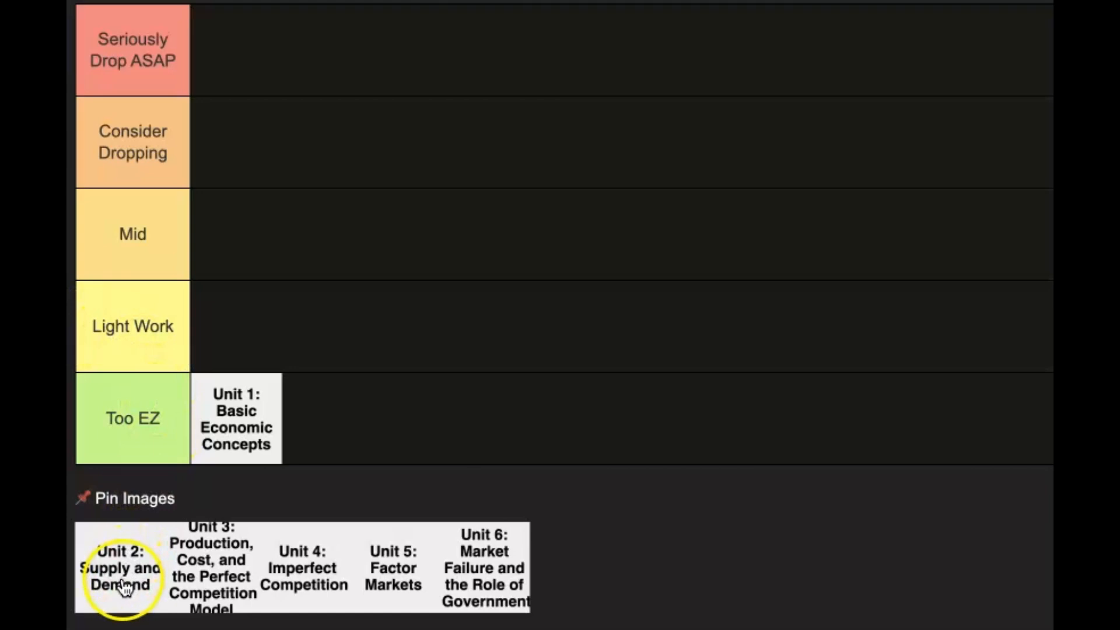
# Move the Unit 2: Supply and Demand card into the yellow Light Work tier
pyautogui.moveTo(119, 567); pyautogui.dragTo(235, 327)
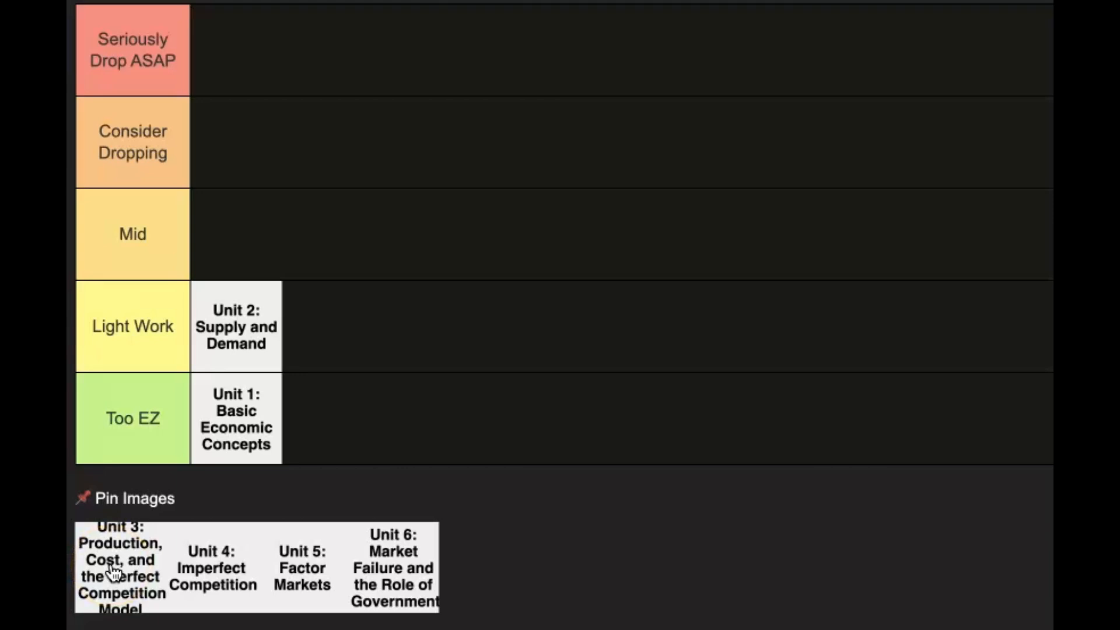
pyautogui.click(121, 568)
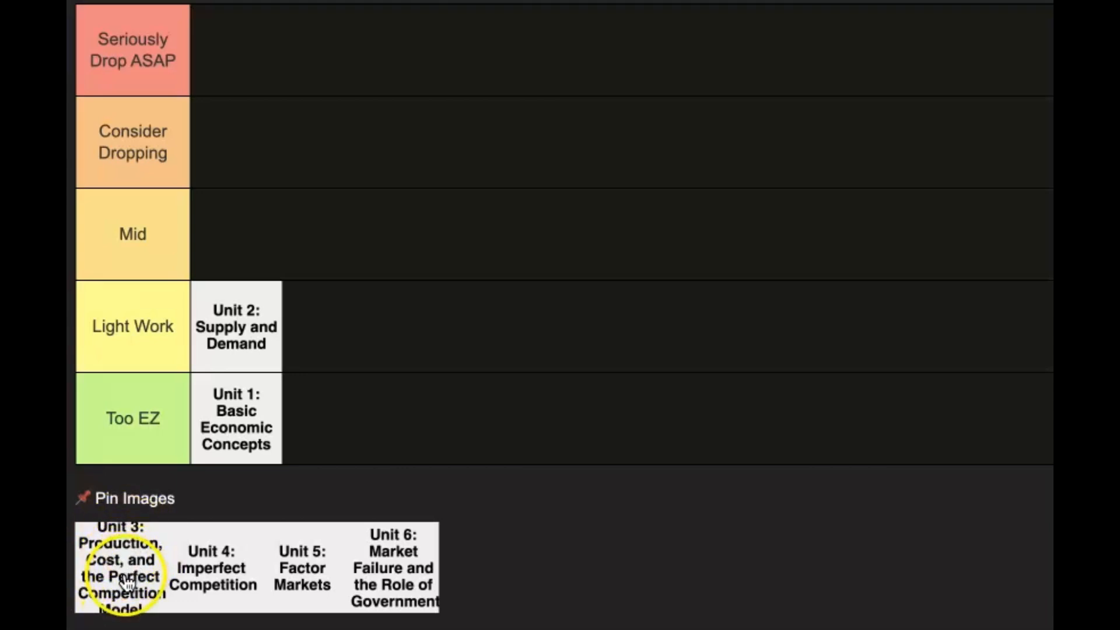
# Drop the Unit 3: Production, Cost, and Perfect Competition card into the orange Consider Dropping tier
pyautogui.moveTo(121, 567); pyautogui.dragTo(236, 141)
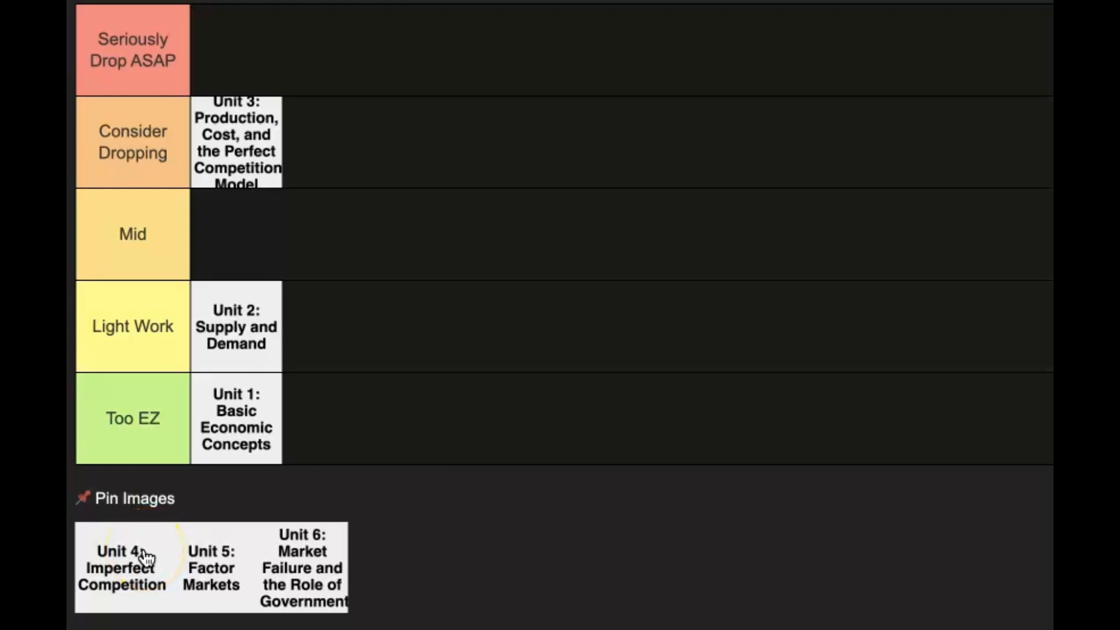
# Add the Unit 4: Imperfect Competition card to Consider Dropping, right of Unit 3
pyautogui.moveTo(121, 567); pyautogui.dragTo(357, 125)
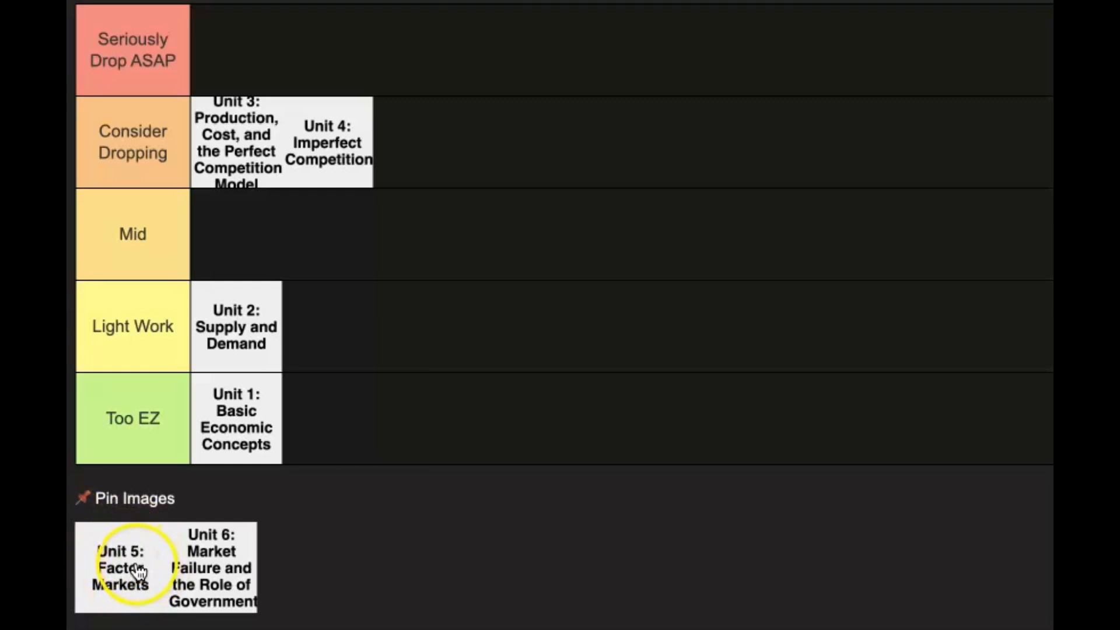
# Move the Unit 5: Factor Markets card from the pool into the Mid tier
pyautogui.moveTo(132, 567); pyautogui.dragTo(235, 233)
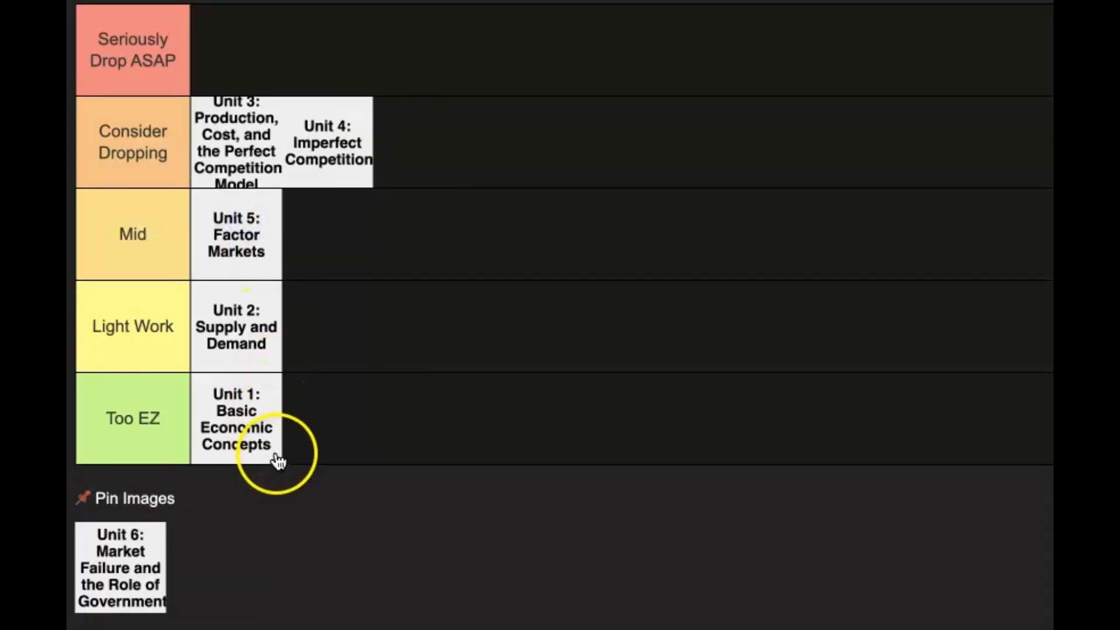
pyautogui.moveTo(267, 461)
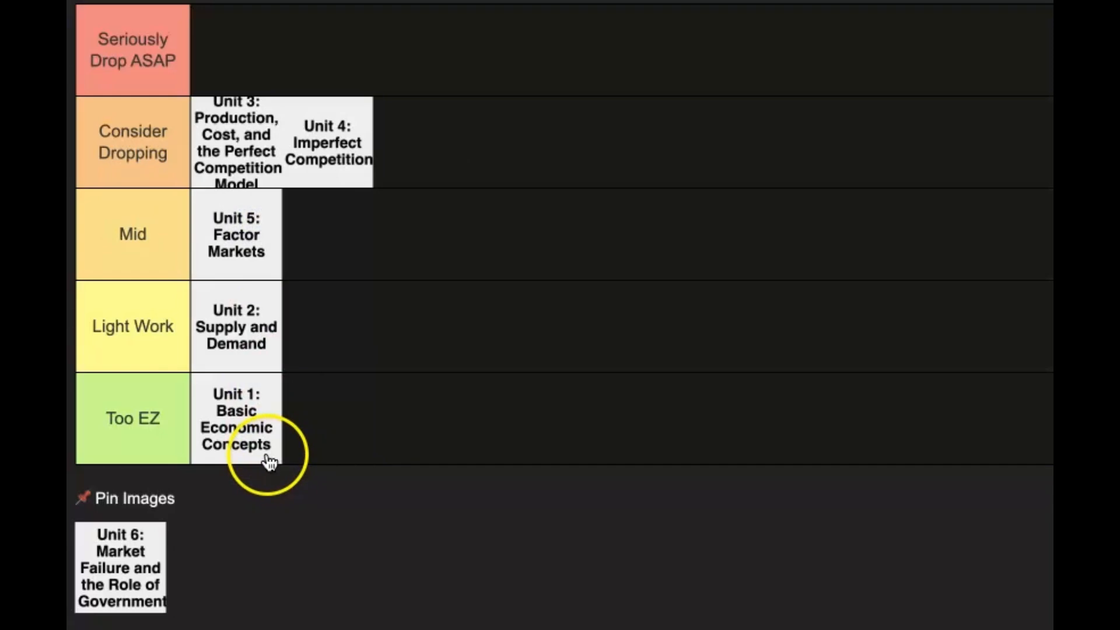